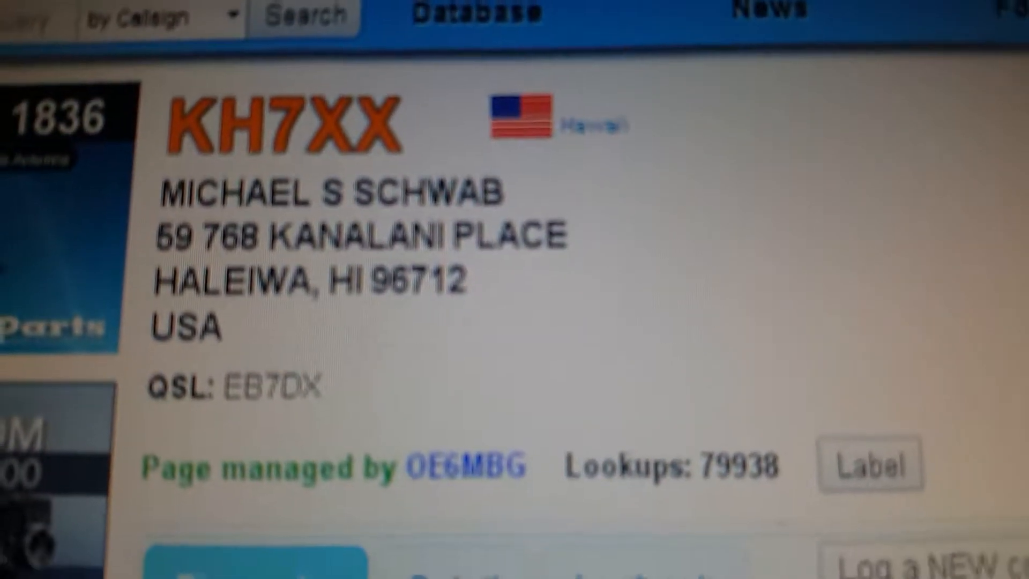
{"action": "scroll", "scroll_direction": "down", "scroll_amount": 3}
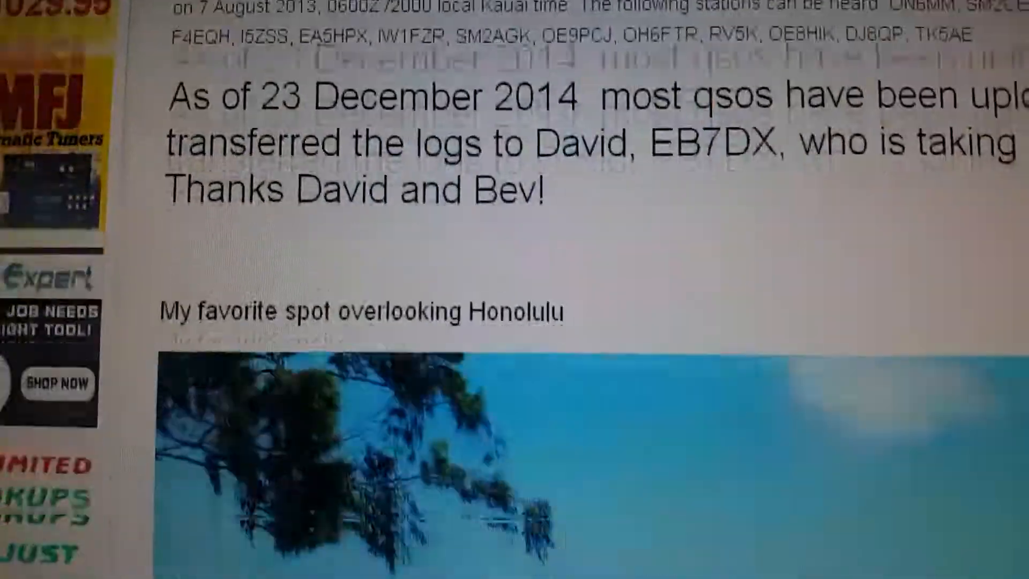
{"action": "scroll", "scroll_direction": "down", "scroll_amount": 3}
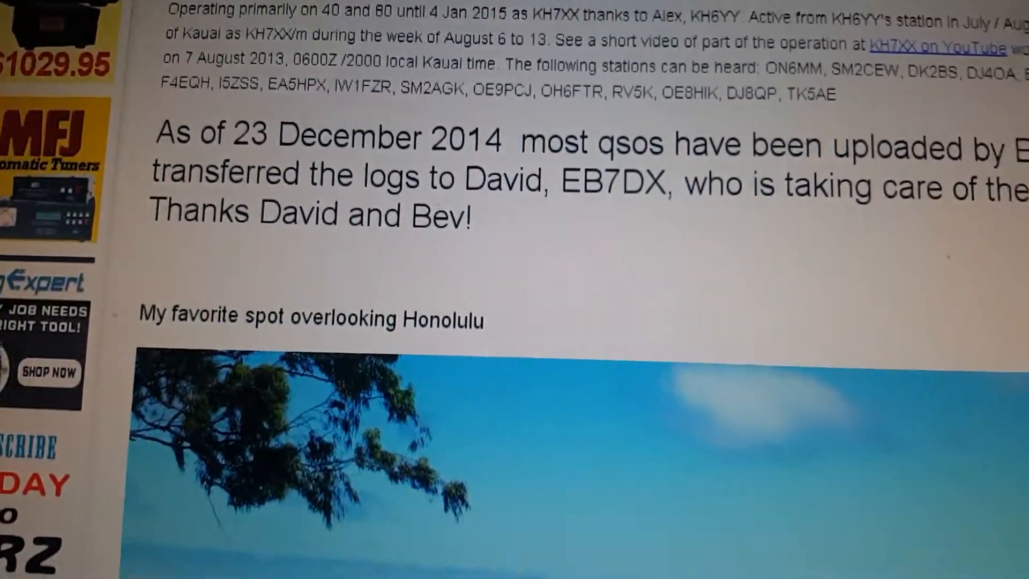
{"action": "scroll", "scroll_direction": "down", "scroll_amount": 3}
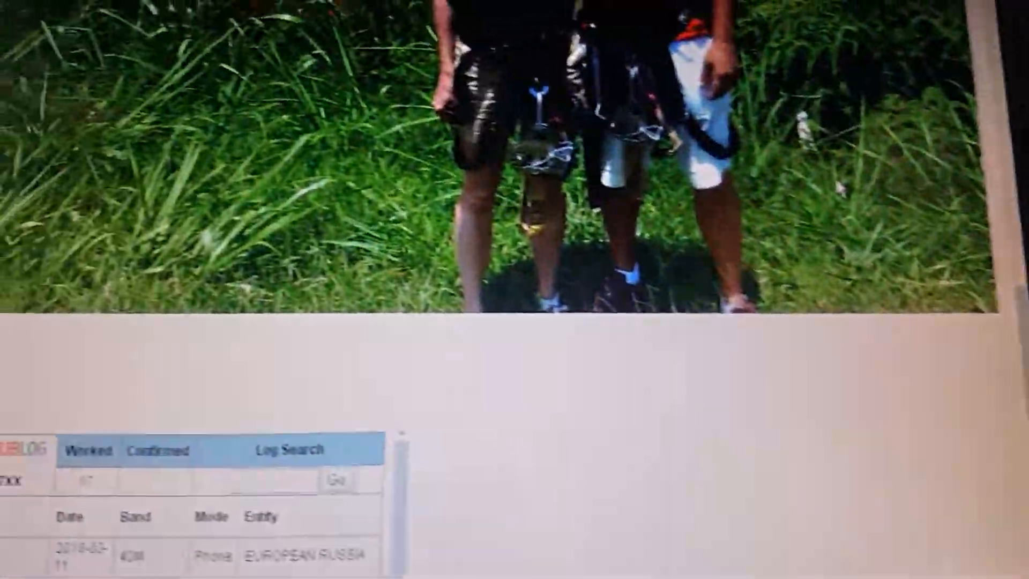
{"action": "scroll", "scroll_direction": "down", "scroll_amount": 3}
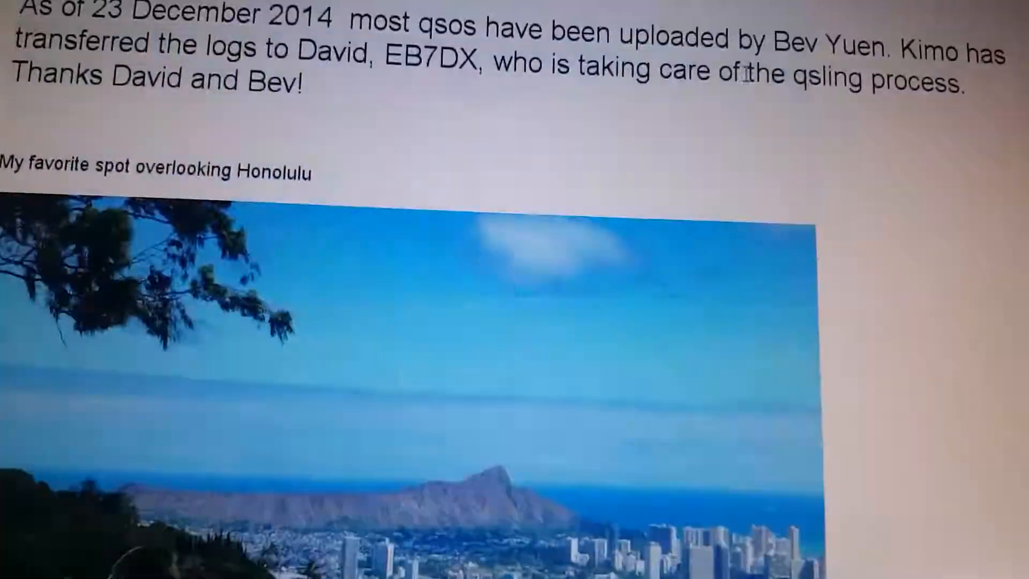
{"action": "scroll", "scroll_direction": "down", "scroll_amount": 3}
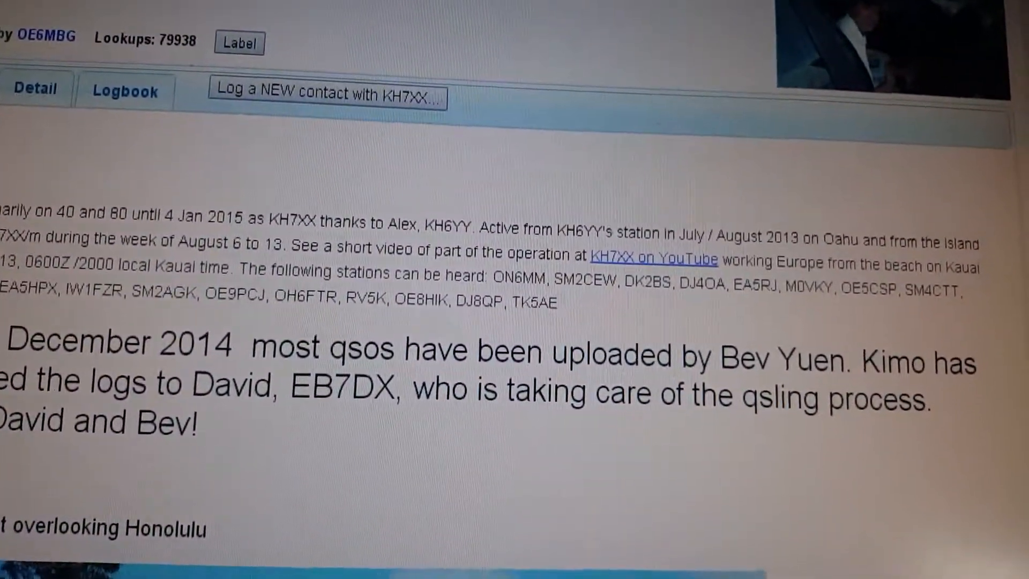